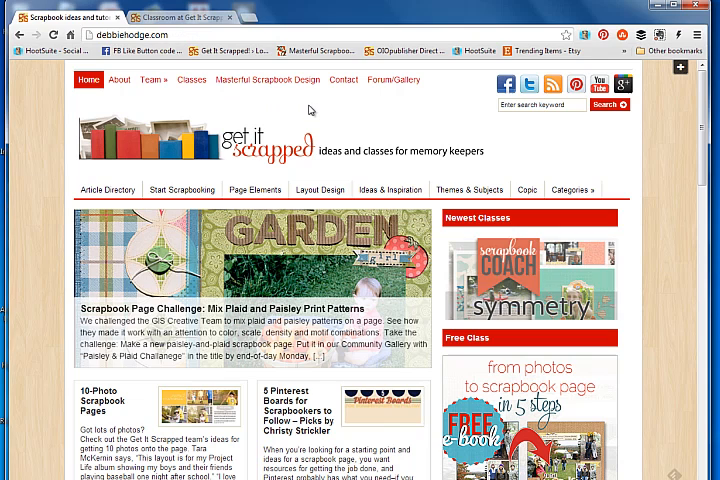
mouse_move(192, 80)
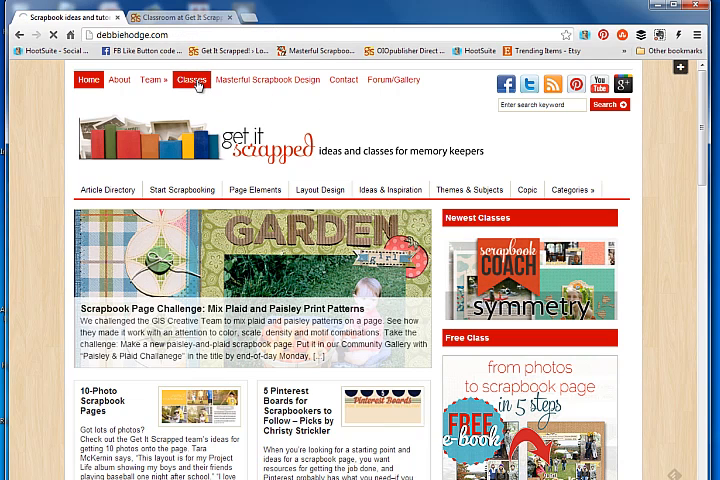
- Go to the Classes area and sign in to the Get It Scrapped Classroom account
click(192, 80)
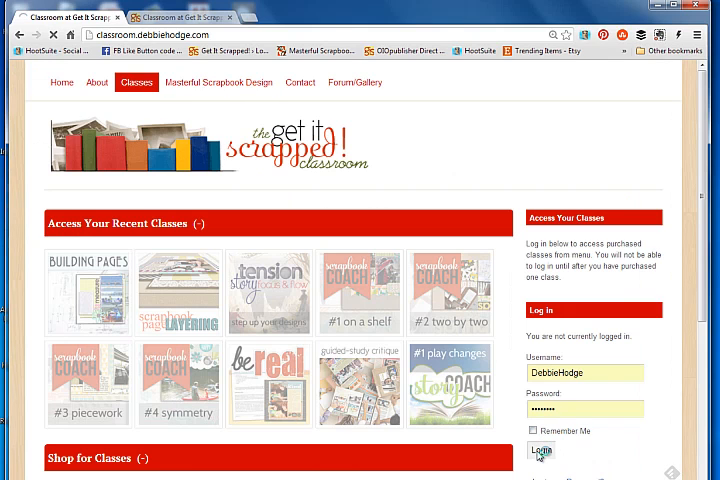
click(542, 452)
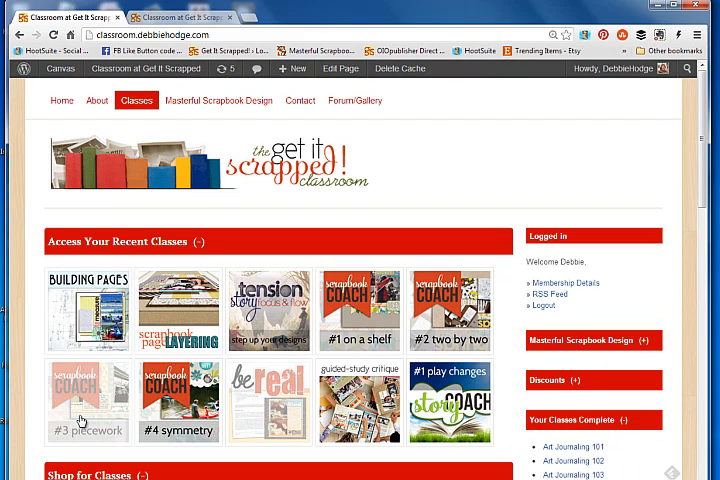
mouse_move(264, 404)
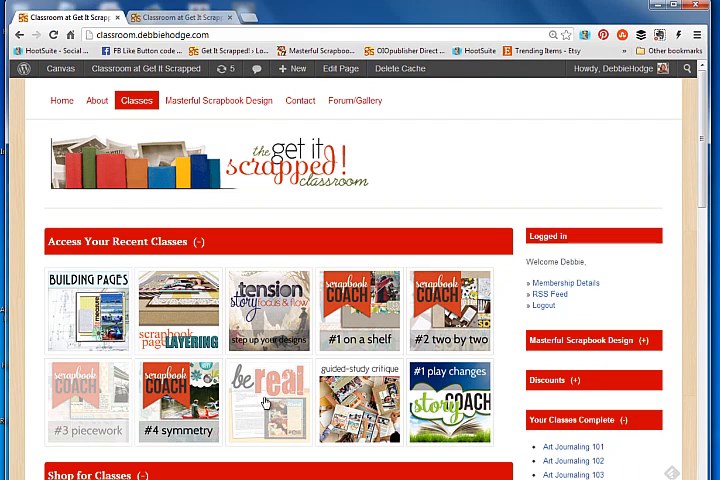
mouse_move(456, 388)
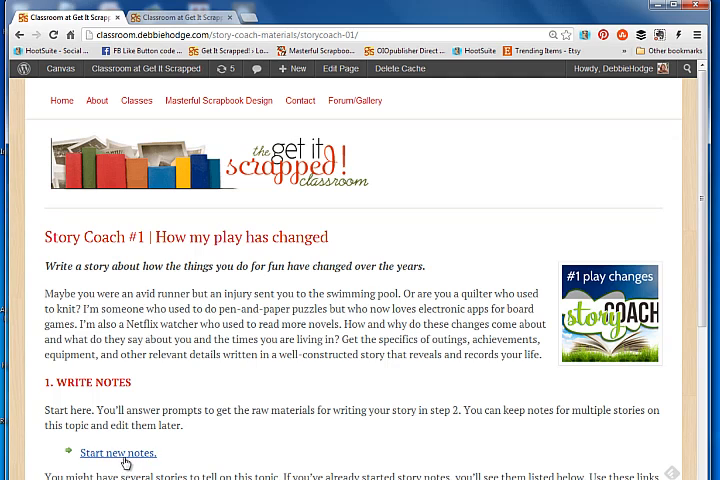
mouse_move(164, 462)
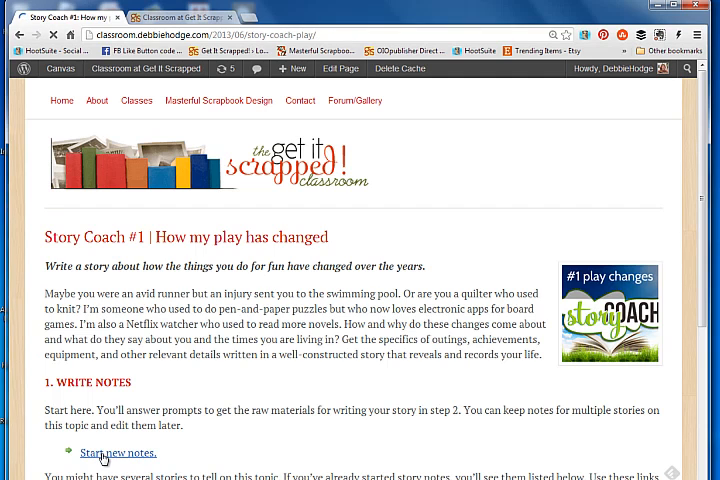
- Start new story notes with the short name 'TV and Novels'
click(116, 452)
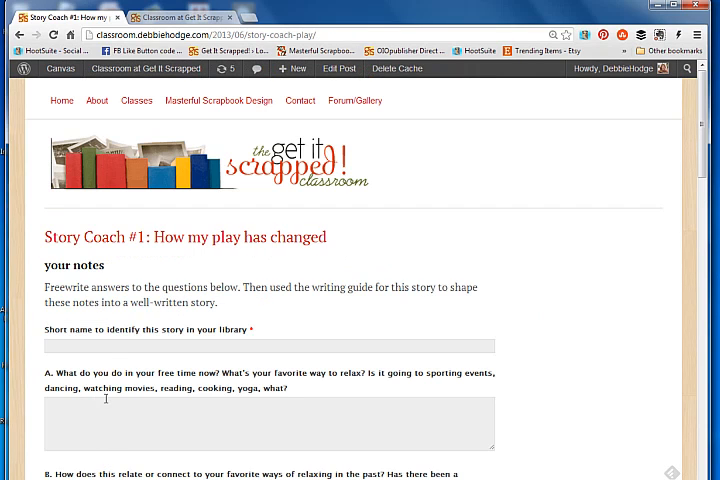
click(276, 346)
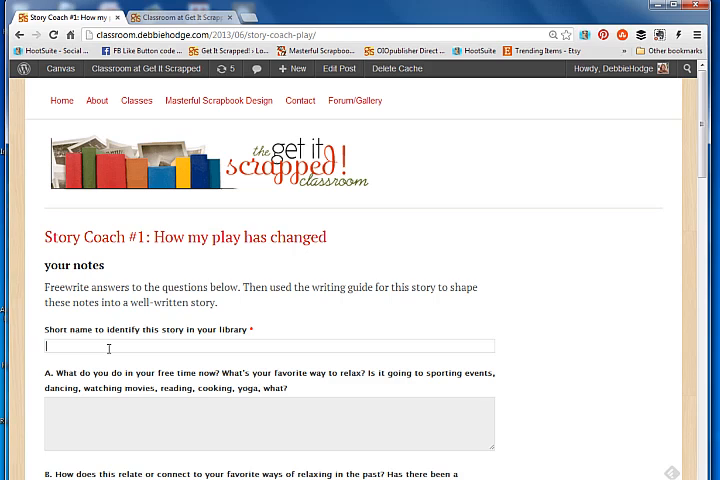
text(TV and)
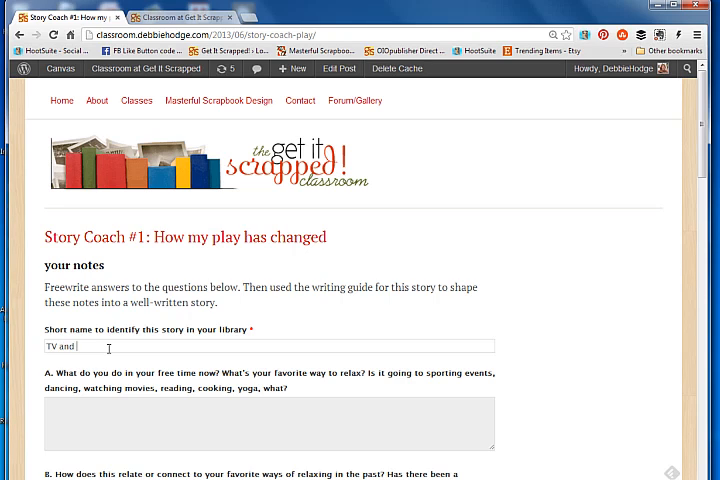
text(Novels)
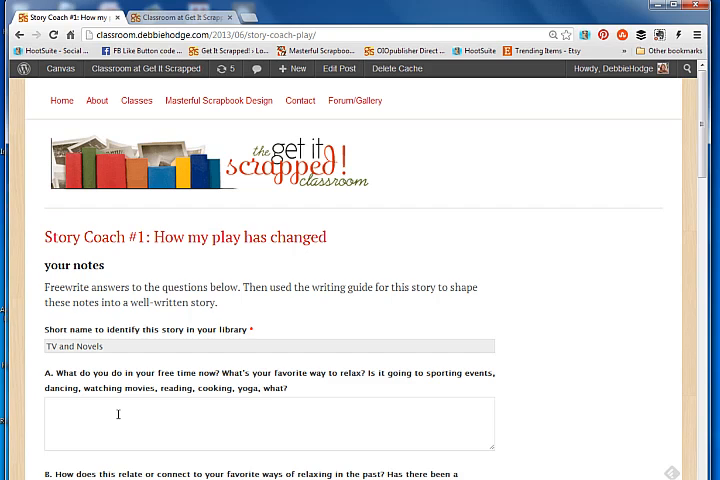
- Answer A with 'I love wat...' and B with 'I used to read a lot of novel...'
text(I love watching tv series -- old and new)
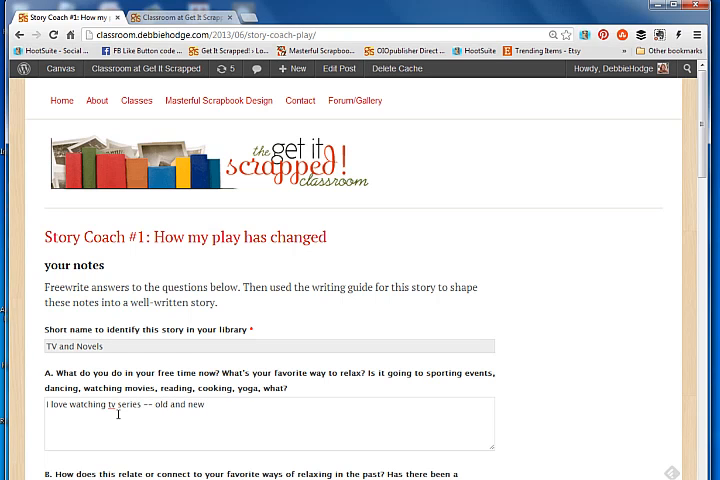
scroll(down, 3)
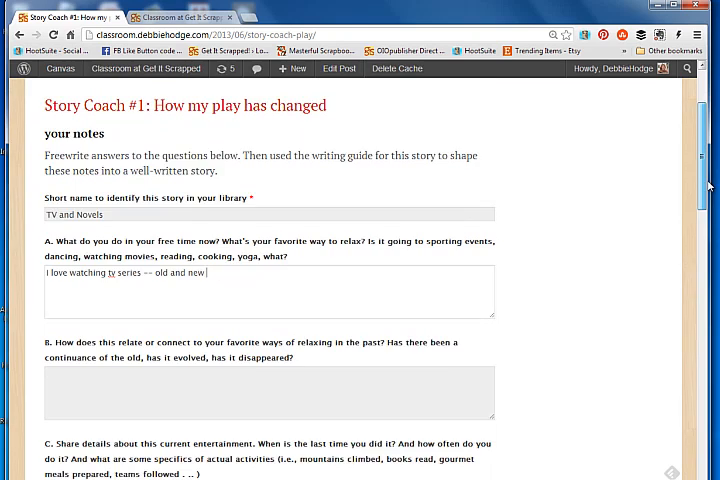
scroll(down, 3)
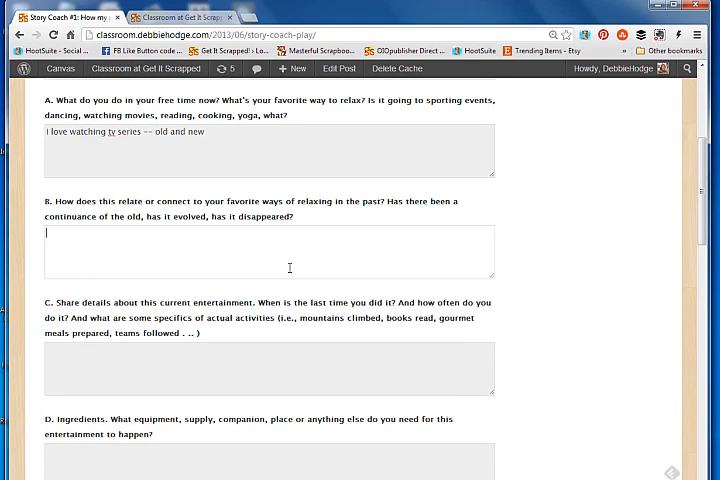
text(I used to read a)
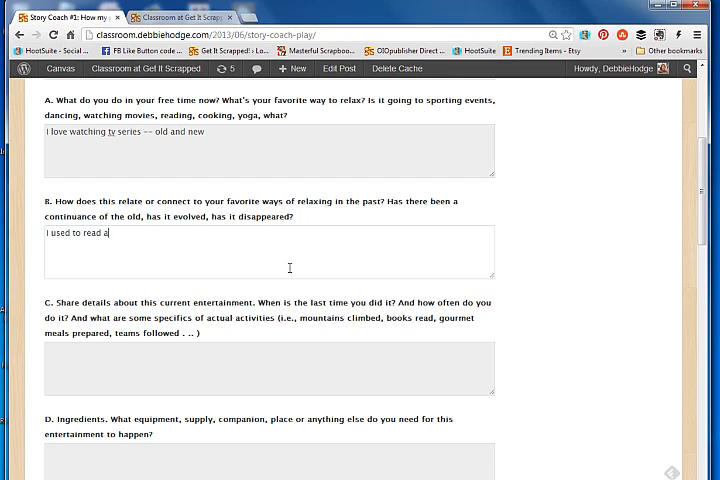
text(lot of novel. STORY . . .)
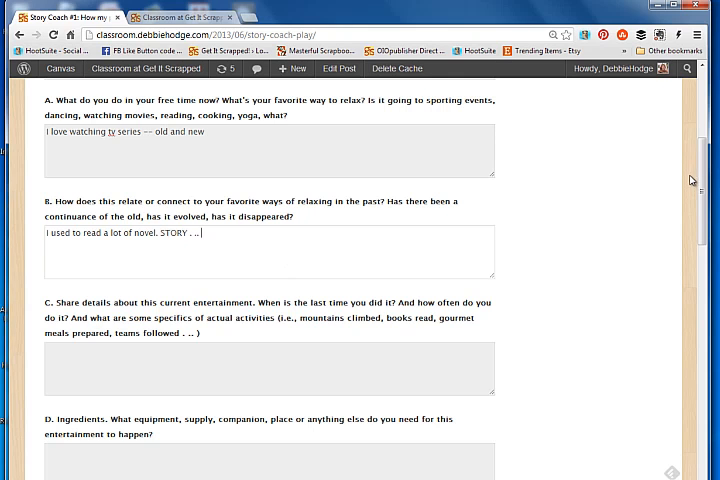
scroll(down, 3)
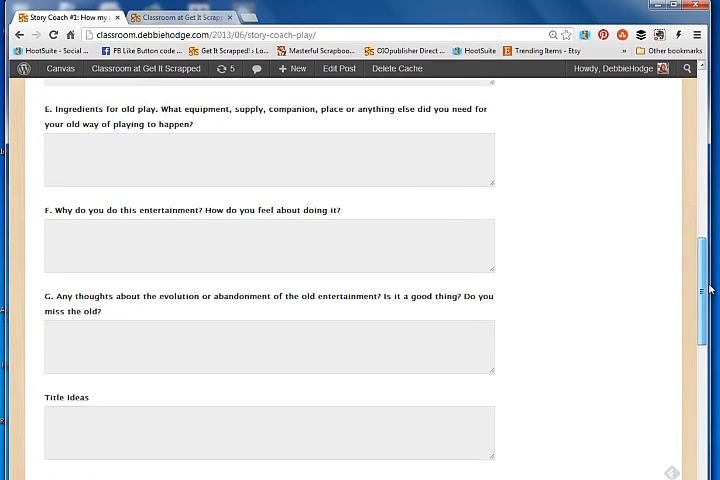
scroll(down, 3)
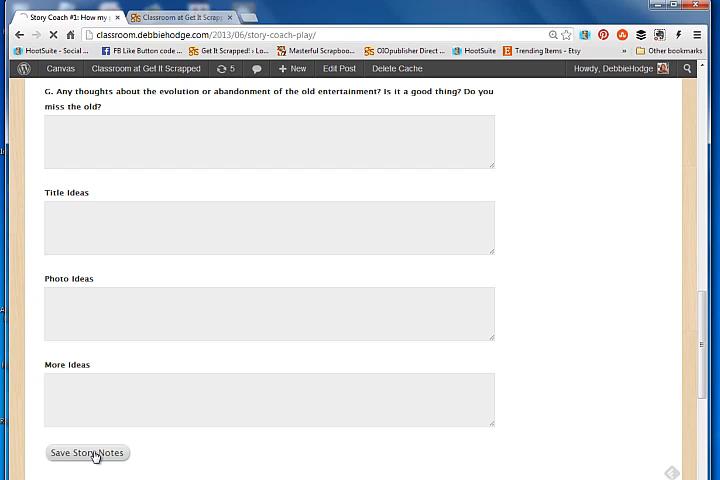
- Save the story notes so they appear in the Story Coach #1 list
click(86, 452)
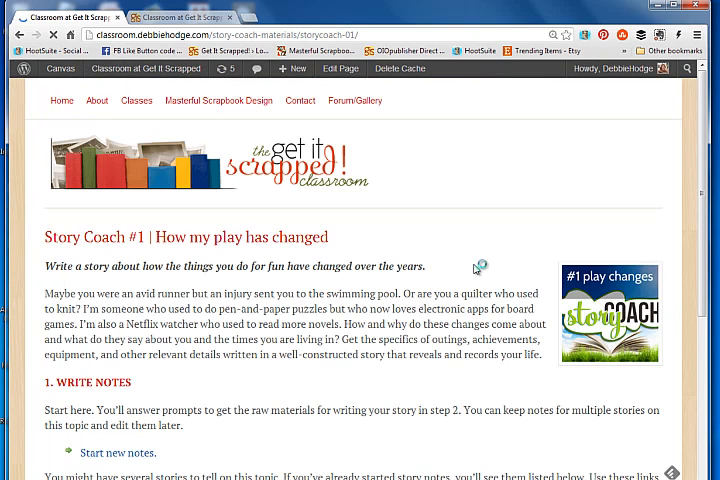
scroll(down, 3)
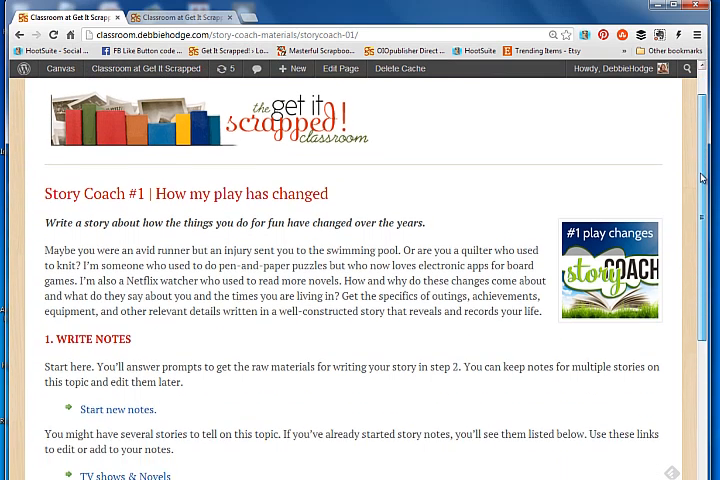
scroll(down, 3)
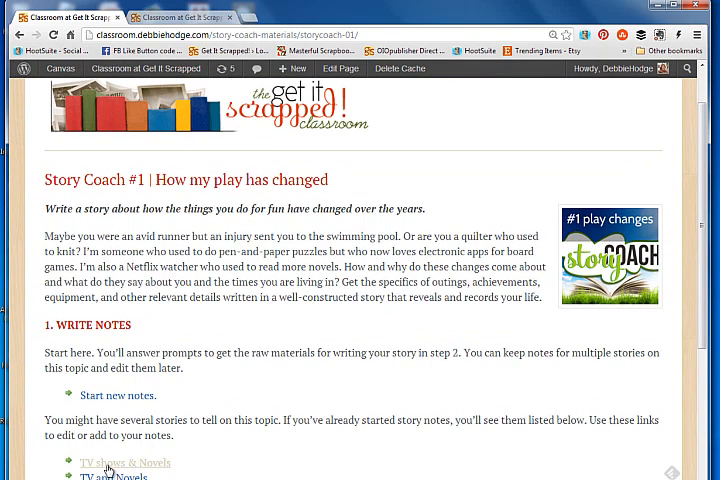
- Reopen the saved TV shows & Novels notes and add filler text 'dlf jlkds fjl'
click(124, 462)
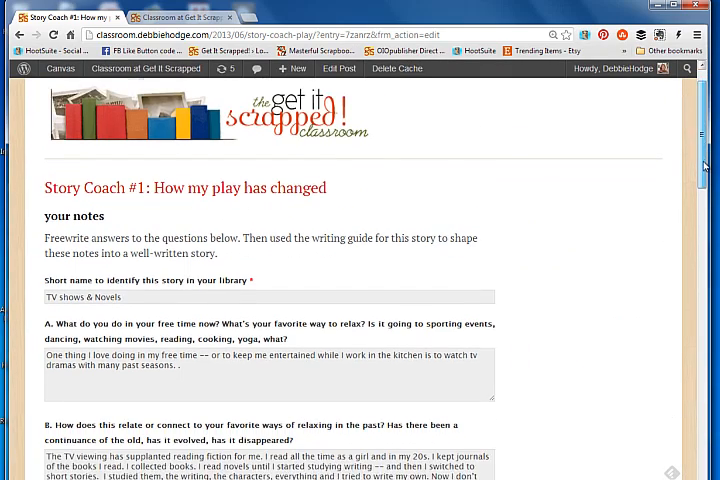
scroll(down, 3)
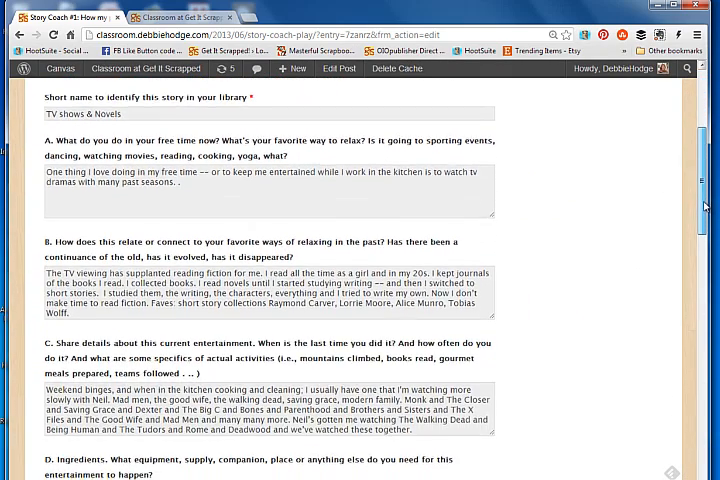
scroll(down, 3)
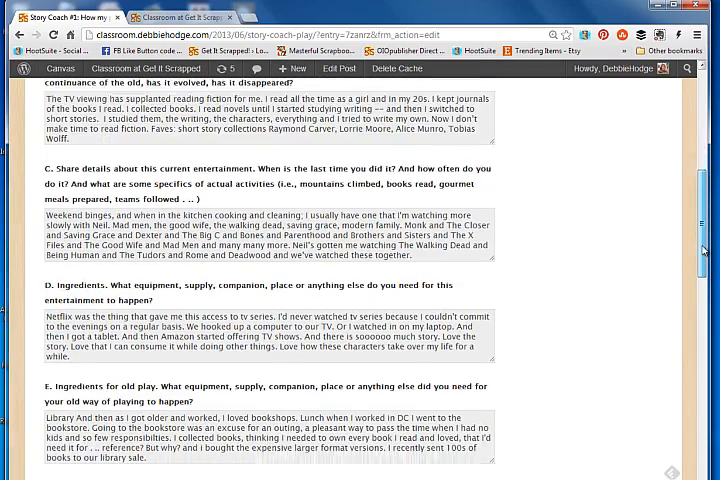
scroll(down, 3)
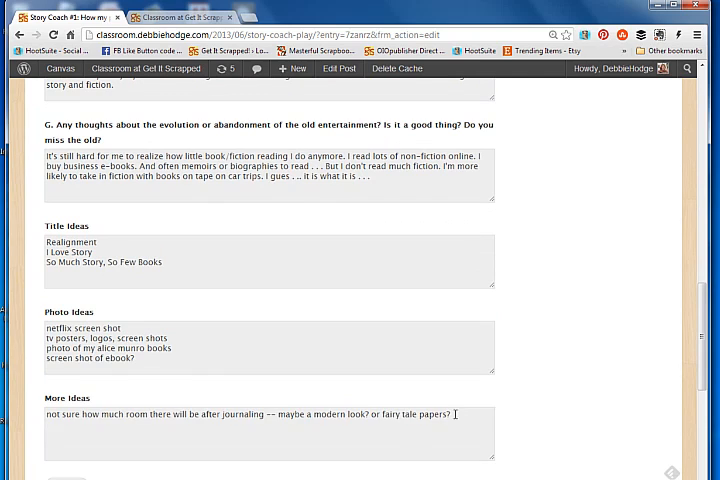
text(dlf jlkds fjl)
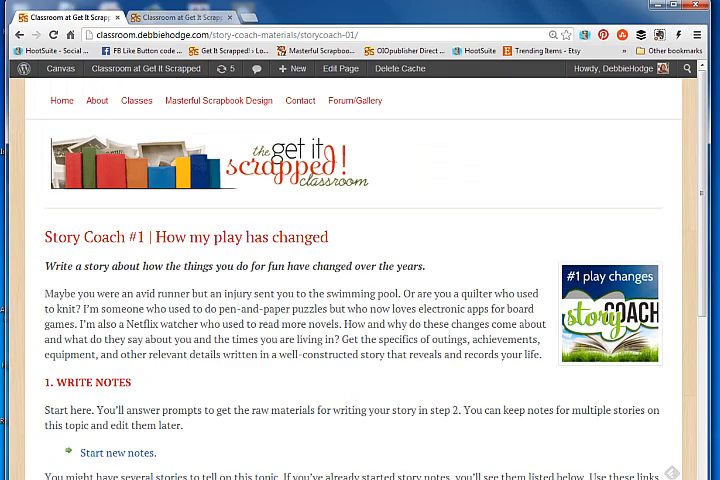
scroll(down, 3)
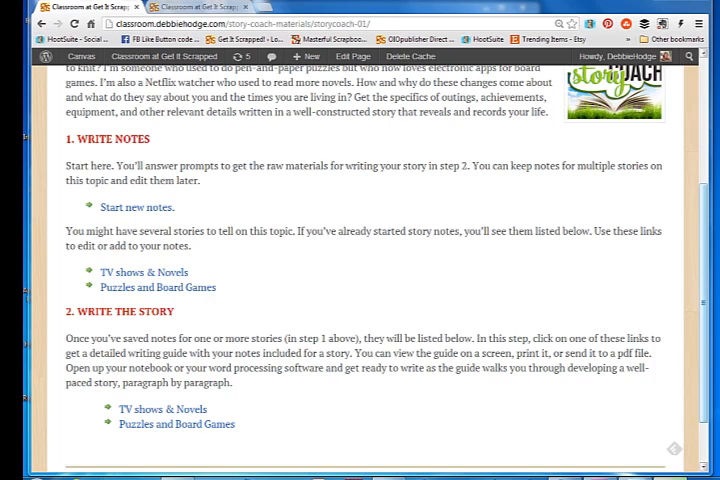
mouse_move(134, 272)
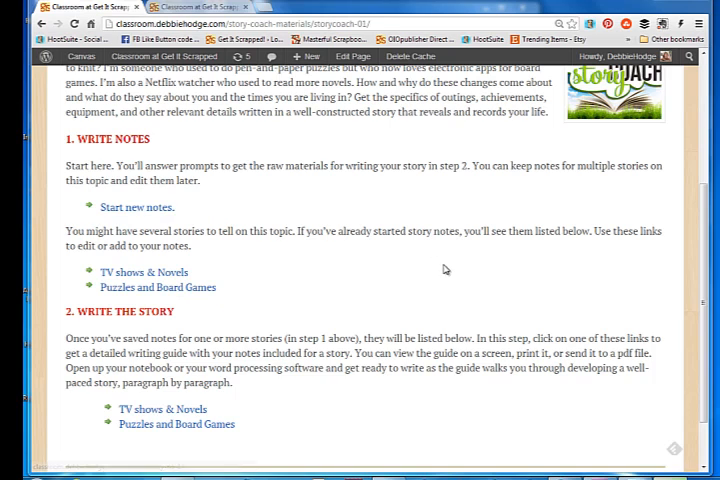
mouse_move(160, 408)
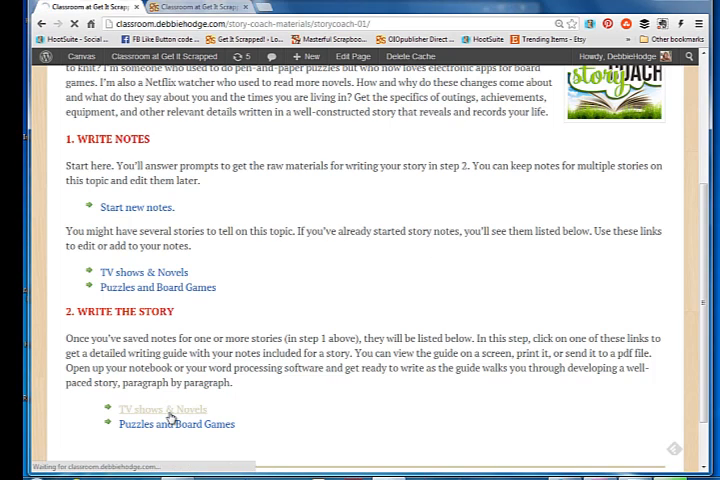
- Open the TV shows & Novels write-the-story guide and read through Write Step 1
click(160, 408)
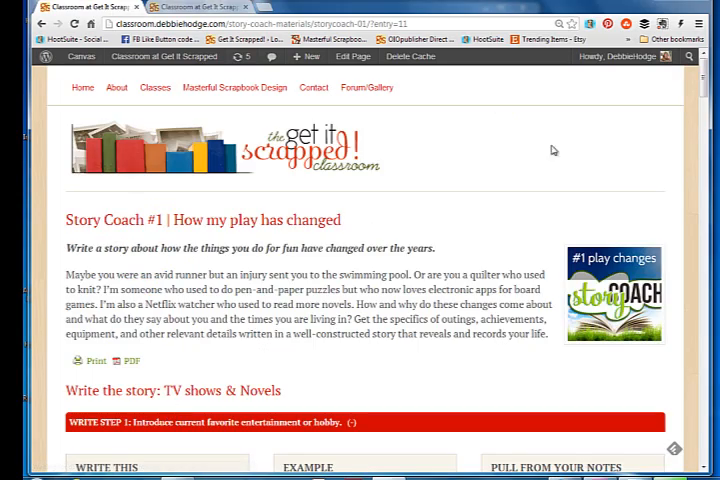
scroll(down, 3)
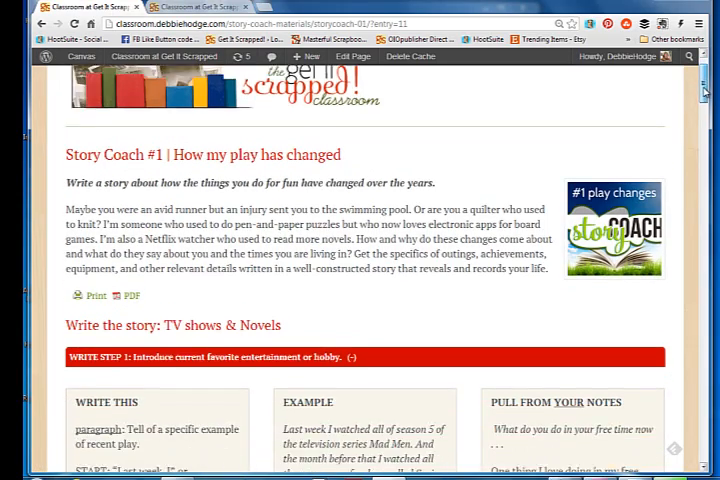
scroll(down, 3)
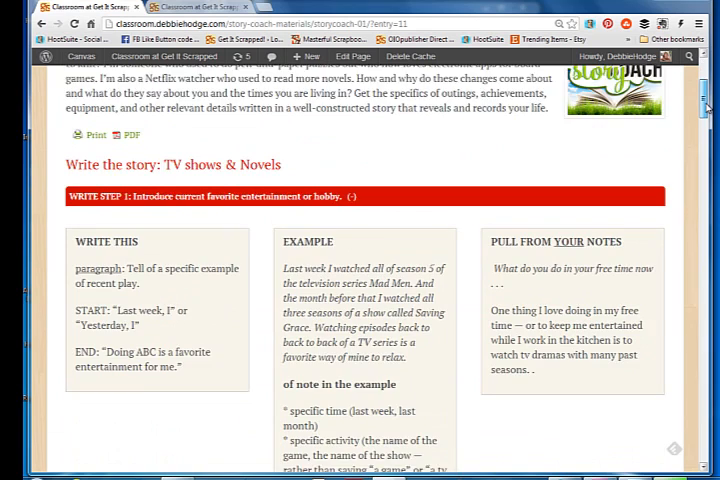
scroll(down, 3)
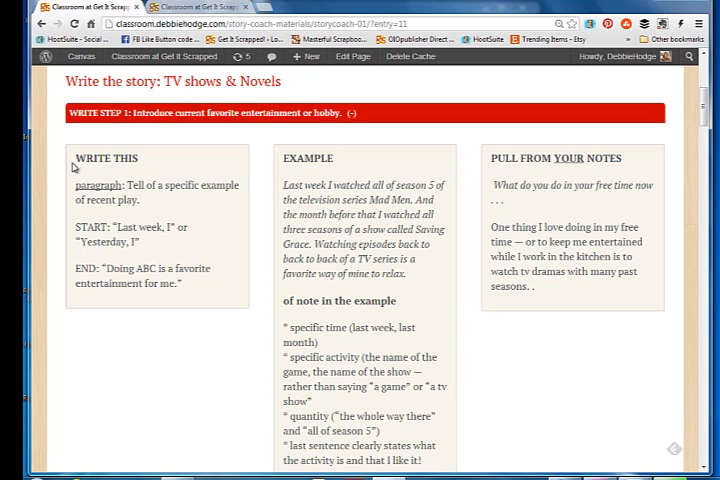
mouse_move(218, 292)
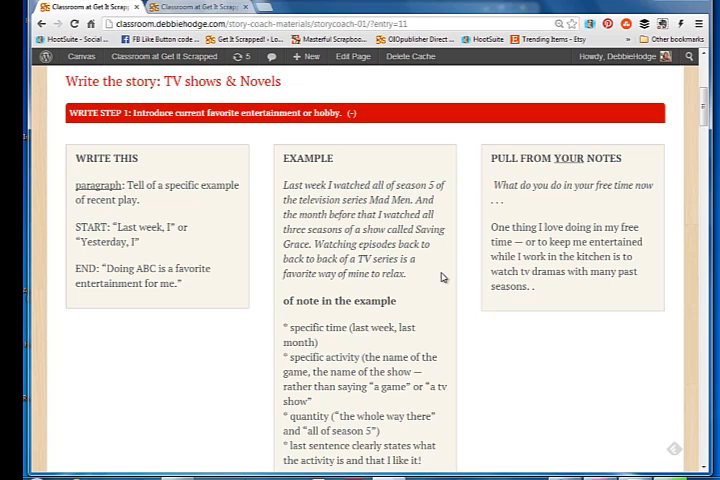
mouse_move(326, 288)
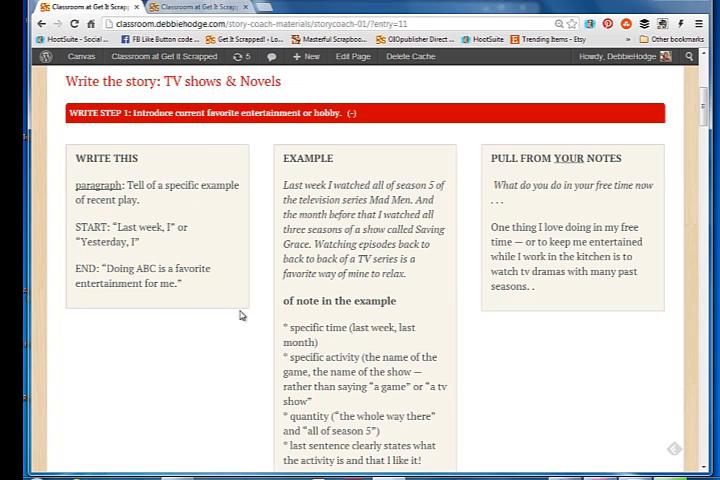
mouse_move(422, 298)
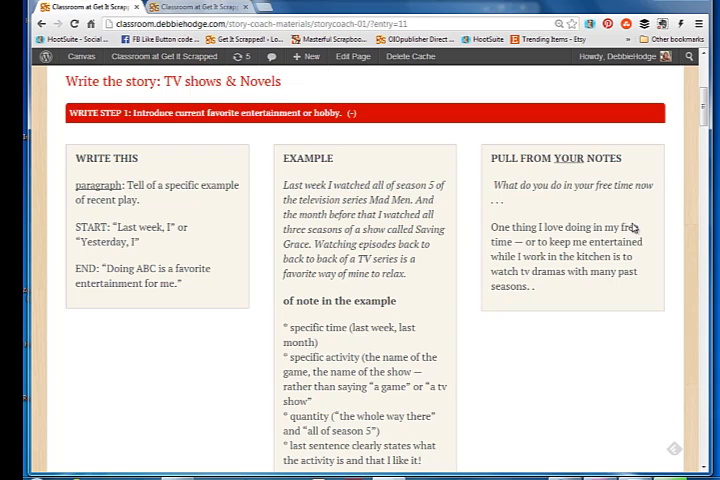
mouse_move(536, 250)
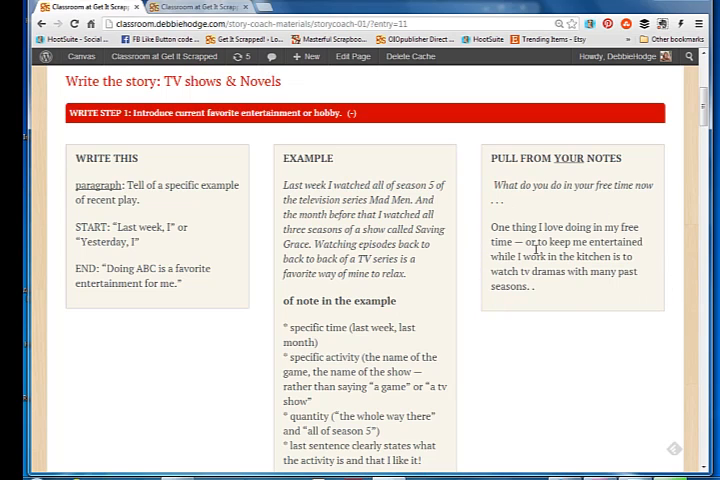
mouse_move(696, 112)
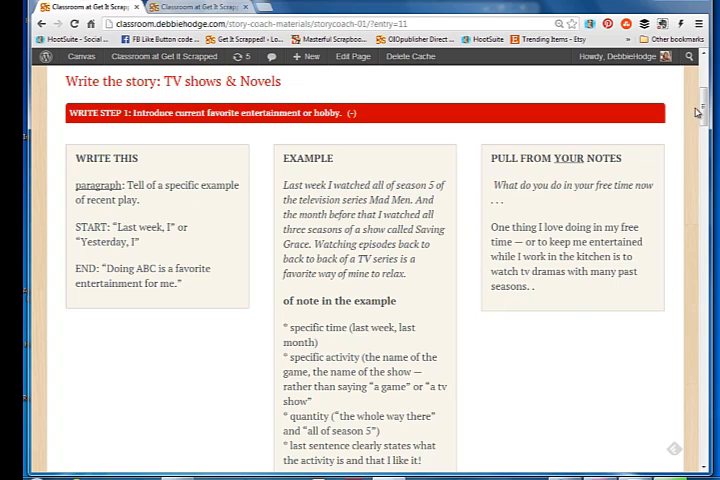
scroll(down, 3)
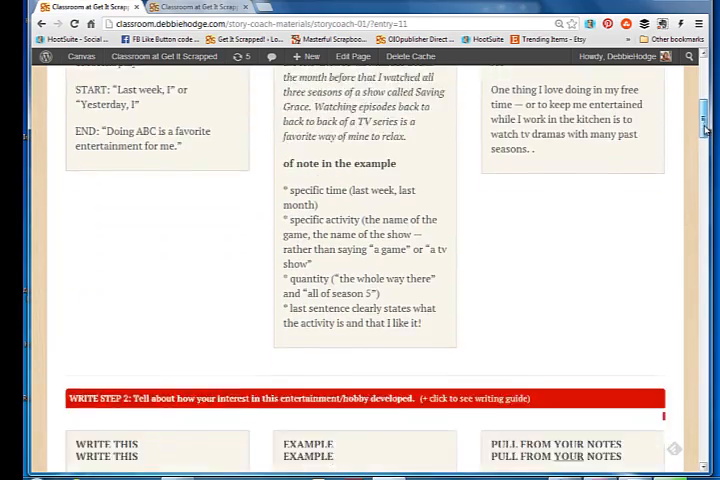
scroll(down, 3)
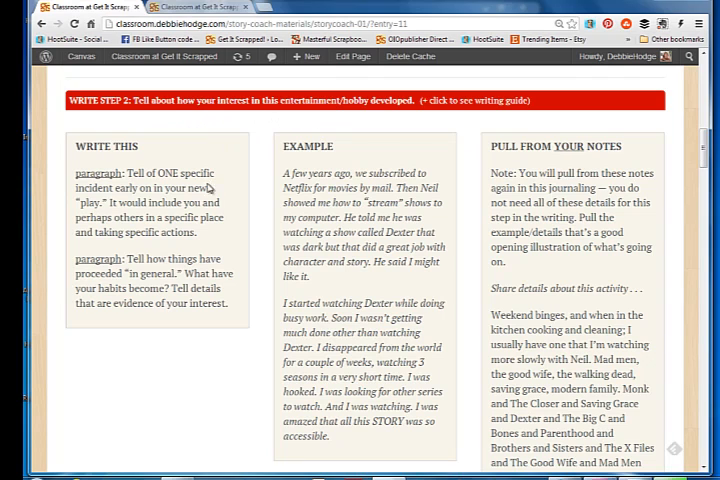
mouse_move(206, 188)
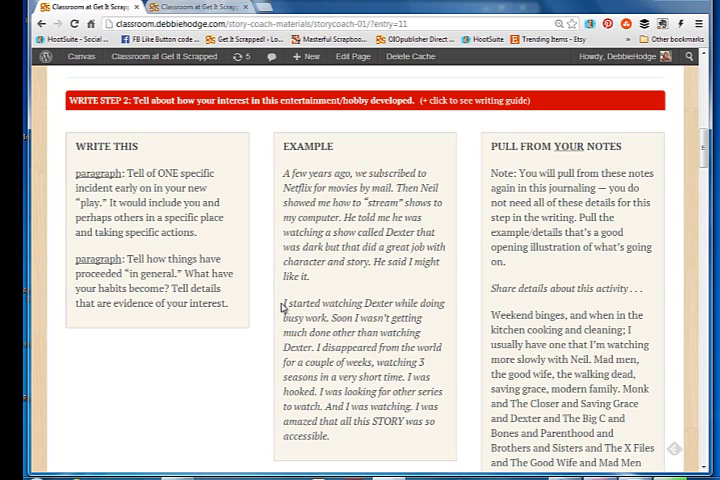
mouse_move(280, 304)
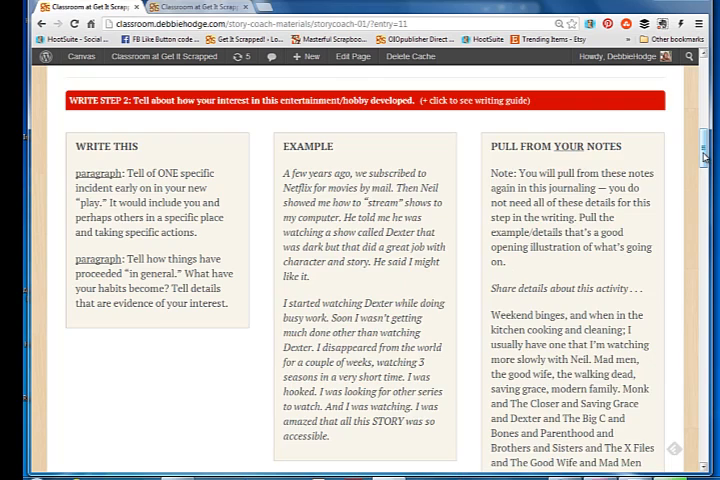
scroll(down, 3)
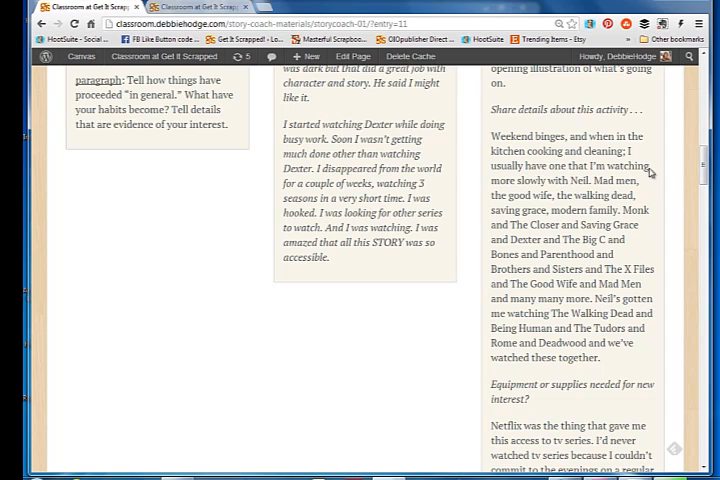
scroll(down, 3)
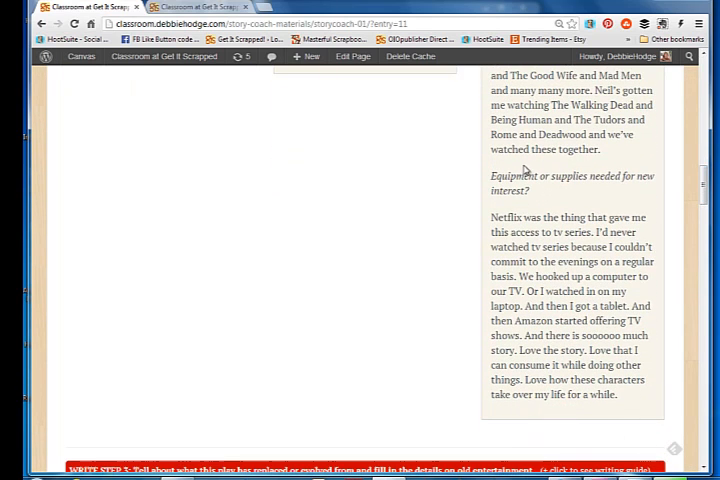
scroll(up, 3)
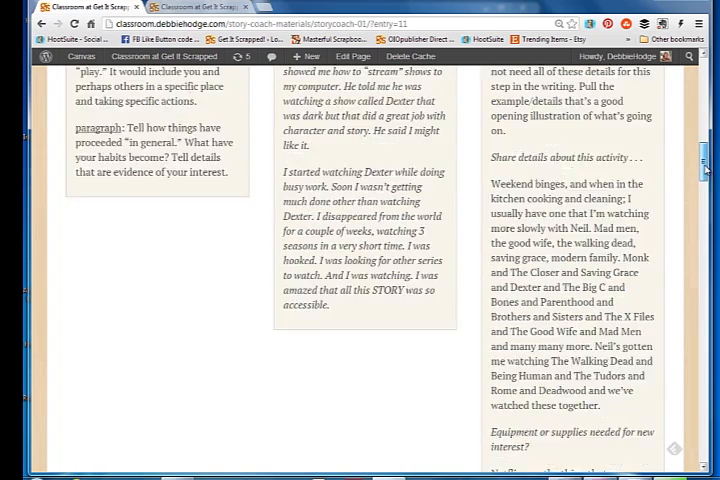
scroll(up, 3)
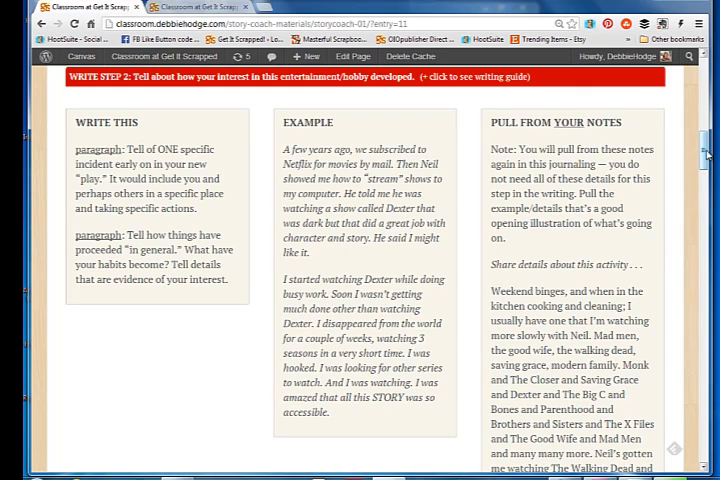
scroll(up, 3)
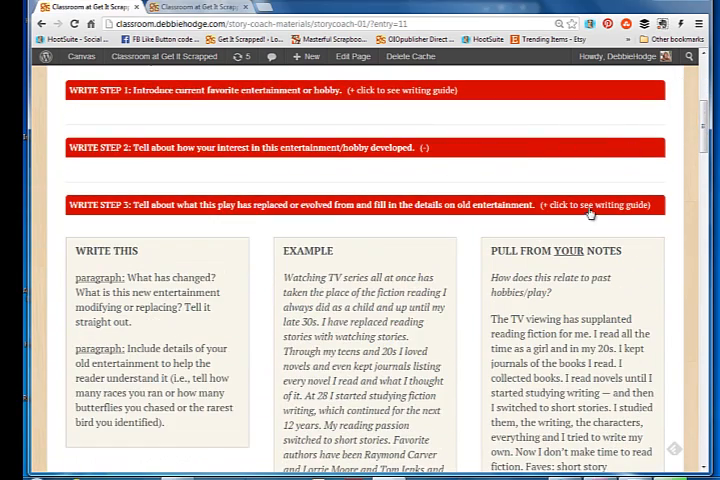
- Review Write Steps 1–7, return to the top and launch the printer-friendly preview
scroll(down, 3)
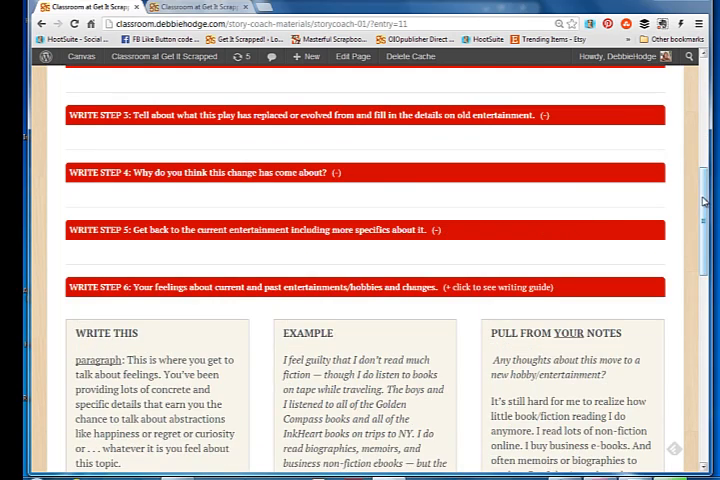
scroll(down, 3)
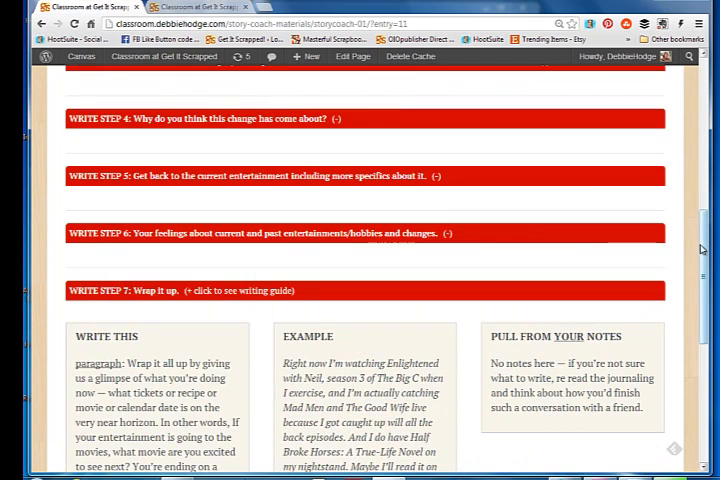
scroll(down, 3)
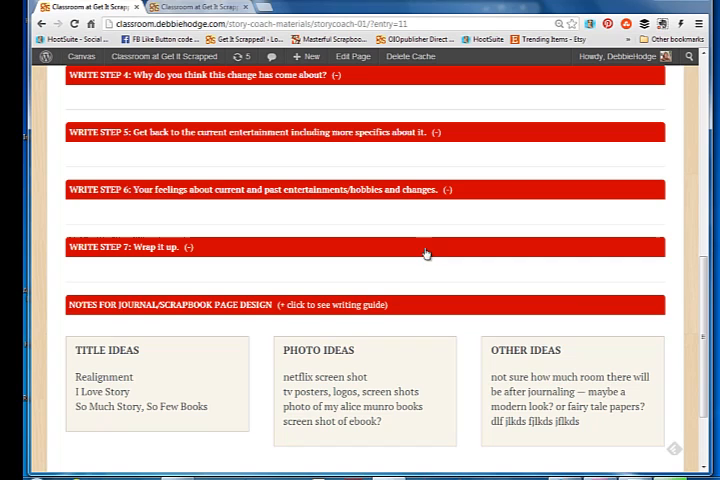
scroll(down, 3)
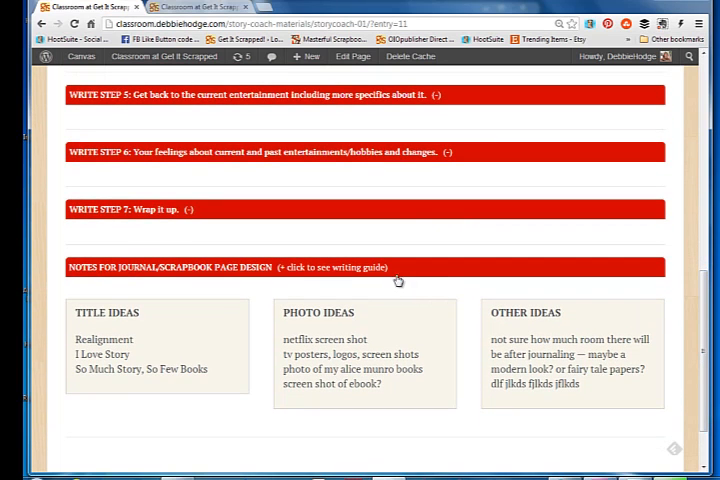
mouse_move(196, 294)
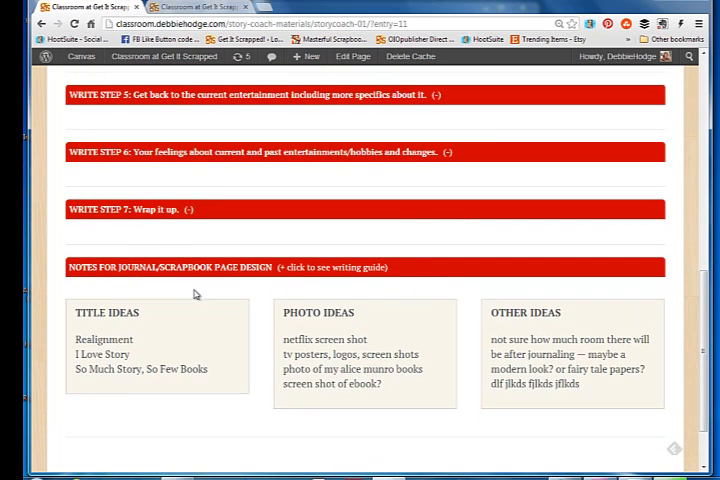
mouse_move(352, 366)
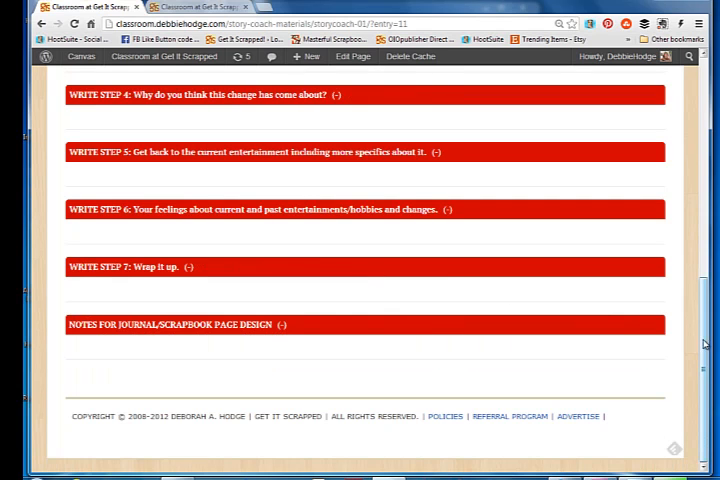
scroll(up, 3)
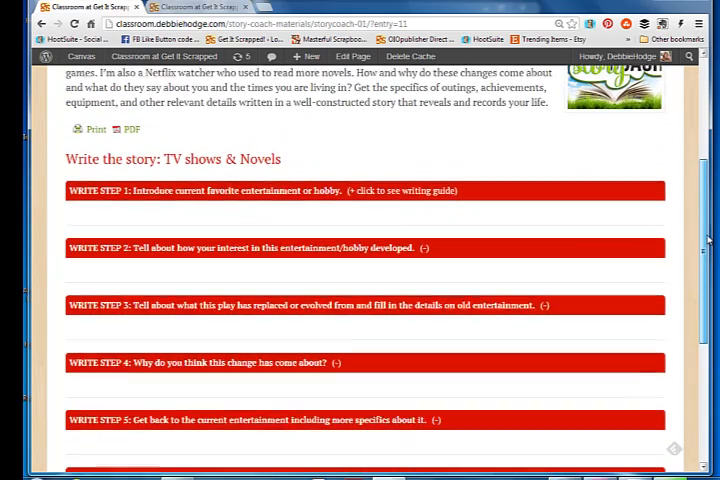
scroll(up, 3)
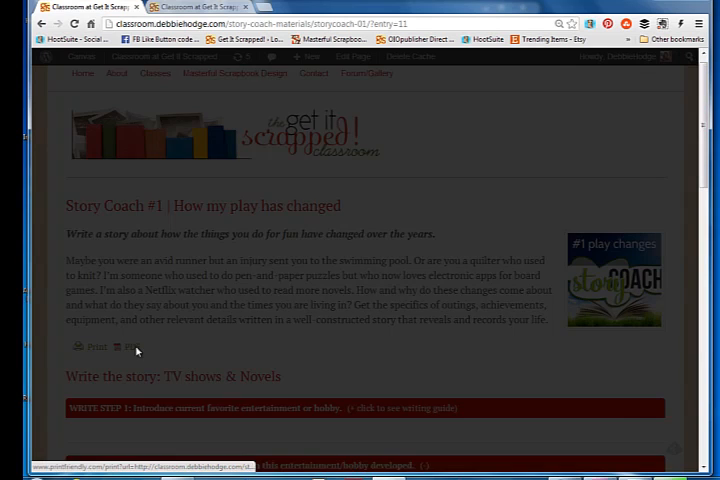
click(92, 348)
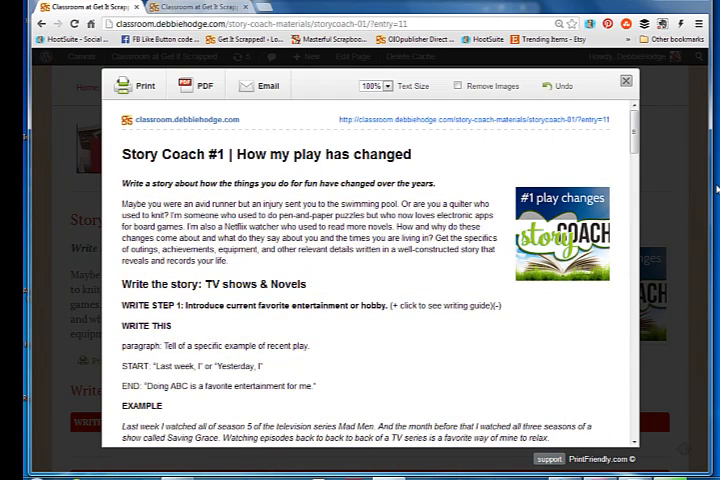
- Scroll through the PrintFriendly preview of all the write-the-story steps
scroll(down, 3)
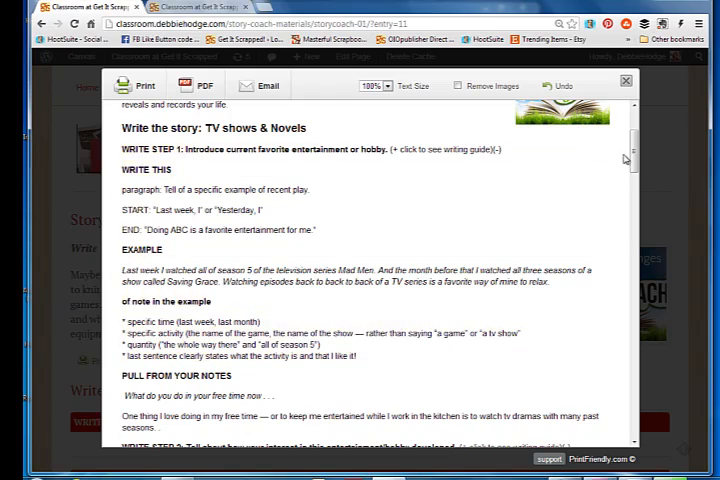
scroll(down, 3)
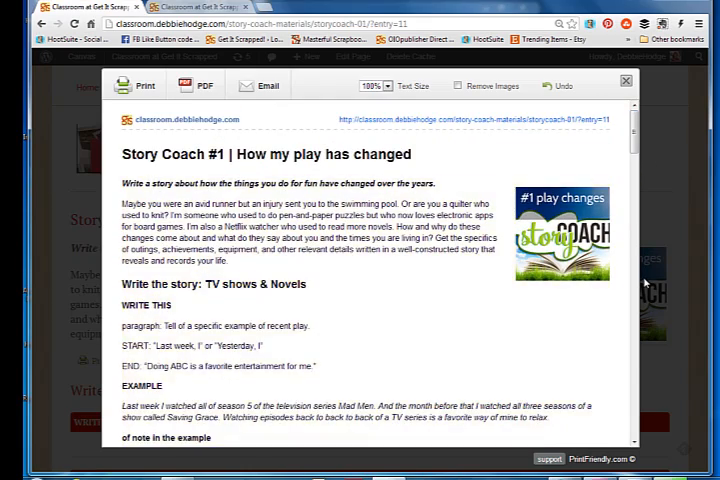
scroll(down, 3)
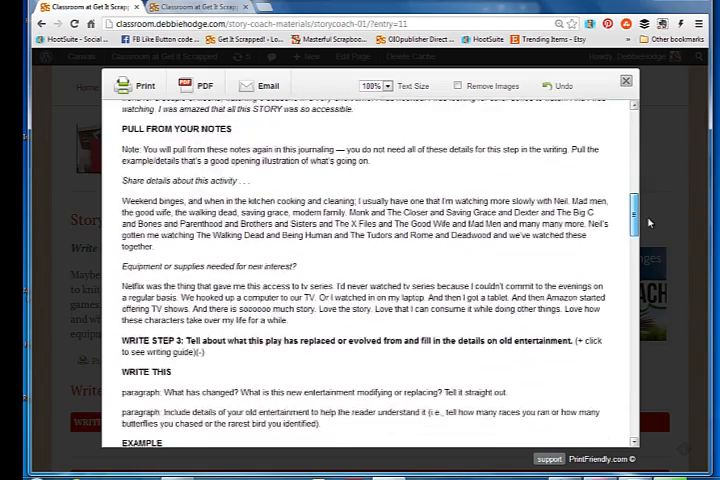
scroll(down, 3)
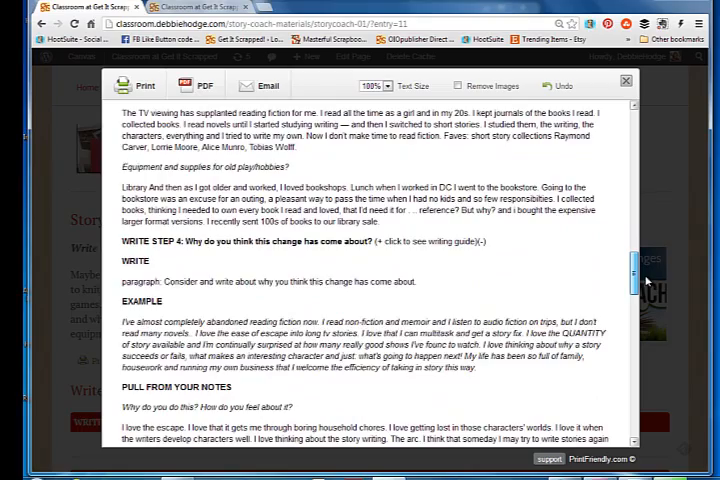
scroll(down, 3)
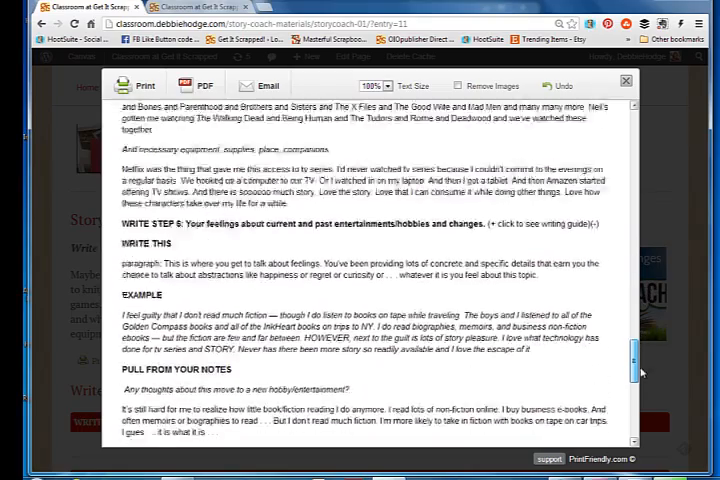
scroll(down, 3)
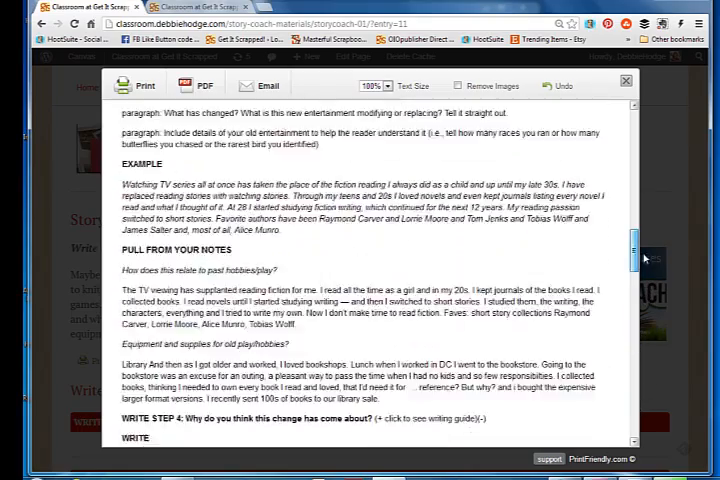
scroll(up, 3)
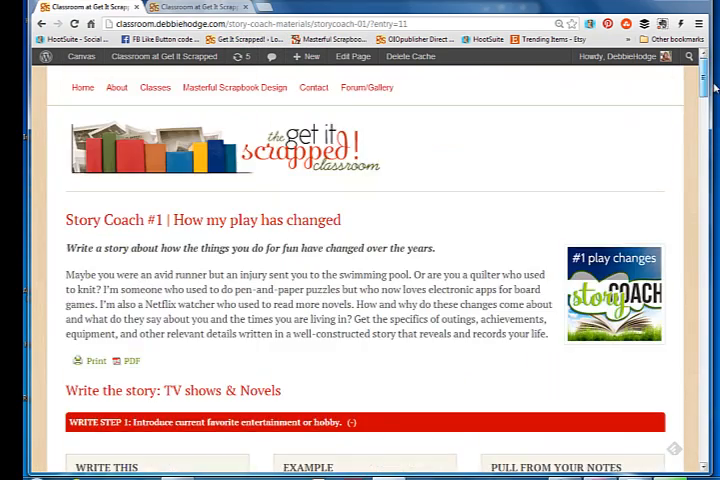
- Open the printable Story Coach worksheet PDF at the step 1 page
click(308, 56)
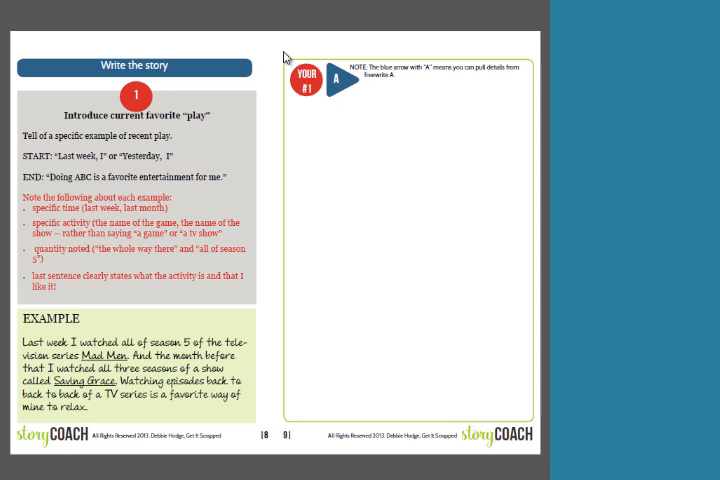
mouse_move(264, 132)
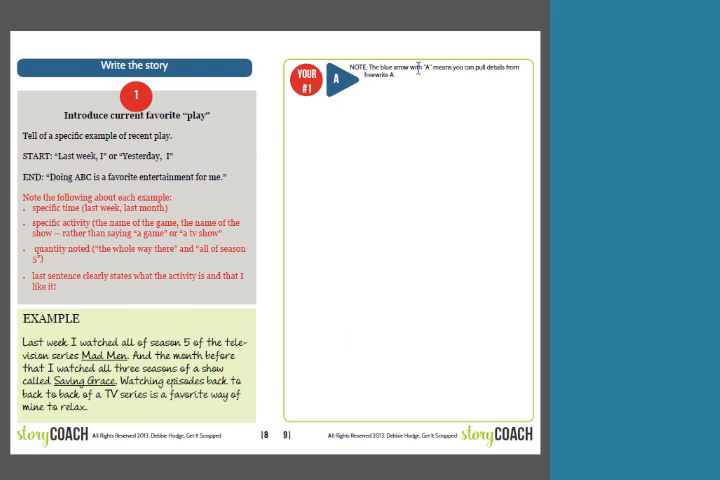
mouse_move(398, 112)
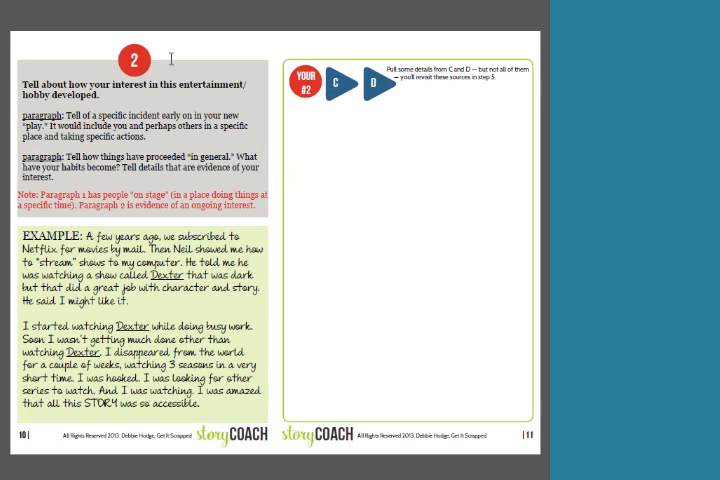
mouse_move(212, 100)
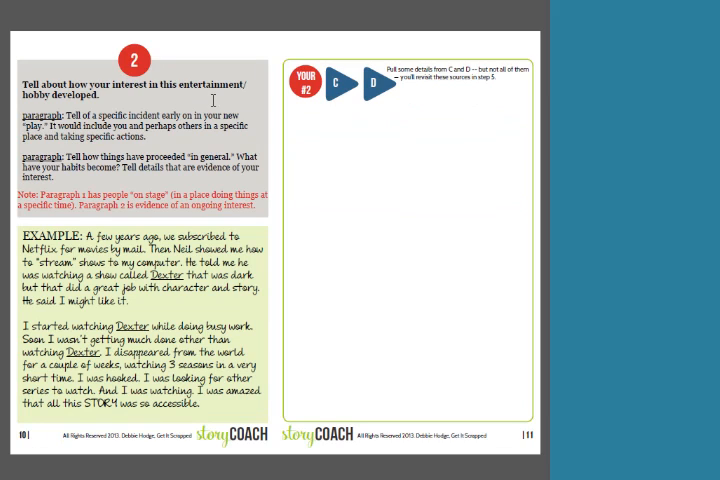